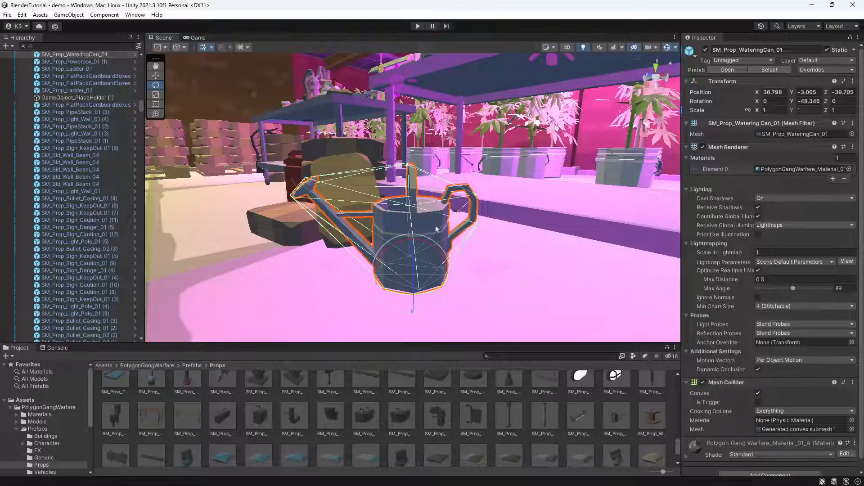
# Step: Rotate the Unity watering can to test its base pivot, then locate its Mesh asset
pyautogui.moveTo(435, 229); pyautogui.dragTo(413, 250)
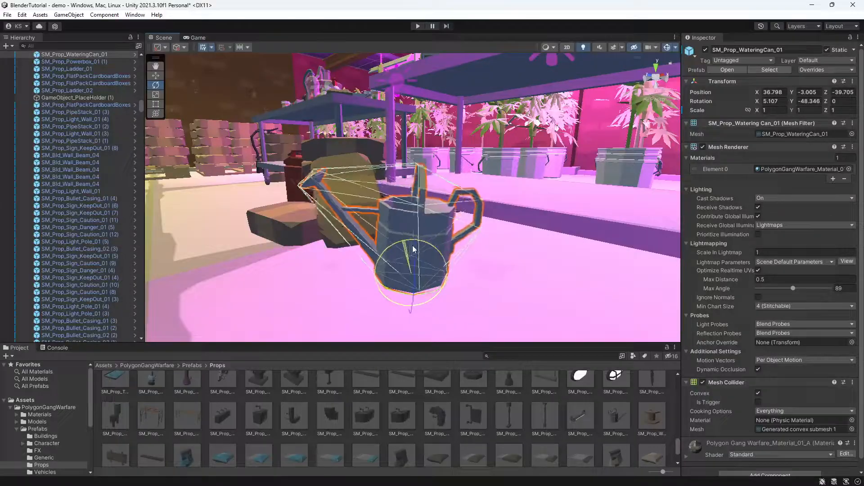
pyautogui.moveTo(413, 248); pyautogui.dragTo(388, 251)
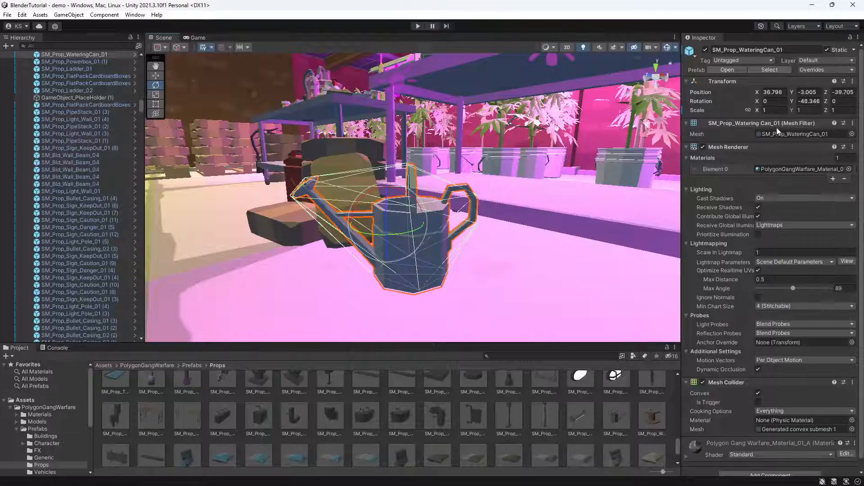
pyautogui.click(37, 422)
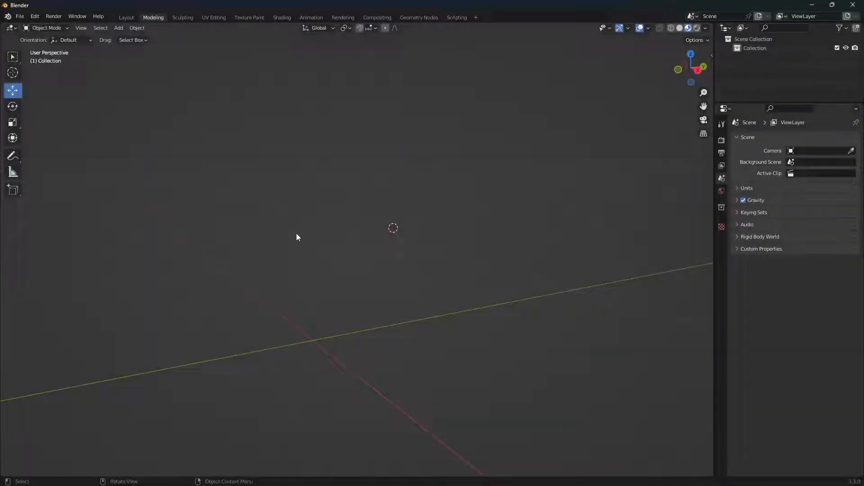
# Step: Import SM_Prop_WateringCan_01.fbx via File > Import > FBX after searching 'watering'
pyautogui.click(20, 16)
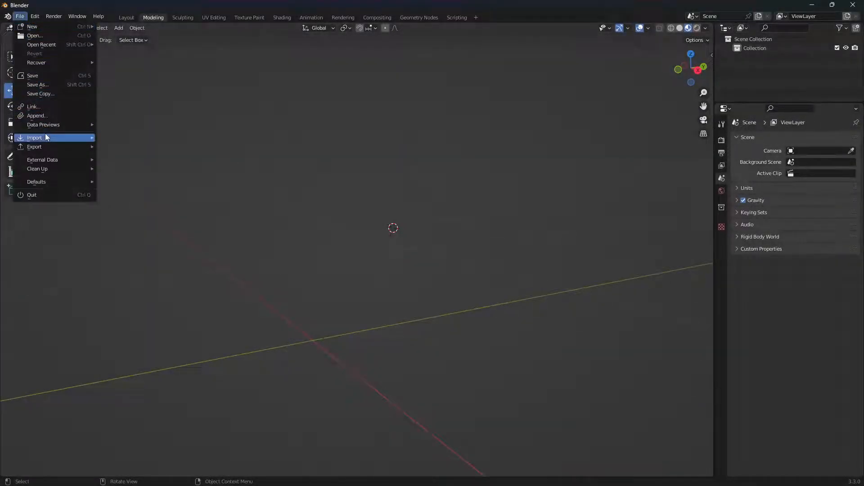
pyautogui.click(34, 138)
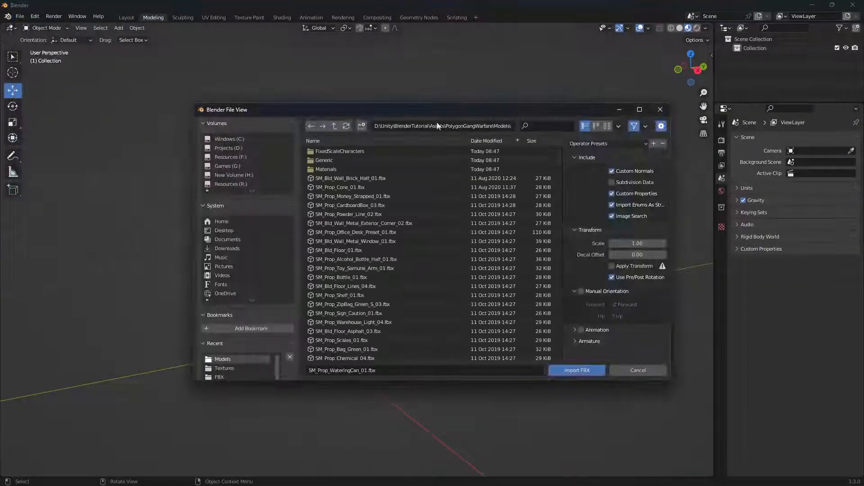
pyautogui.click(441, 125)
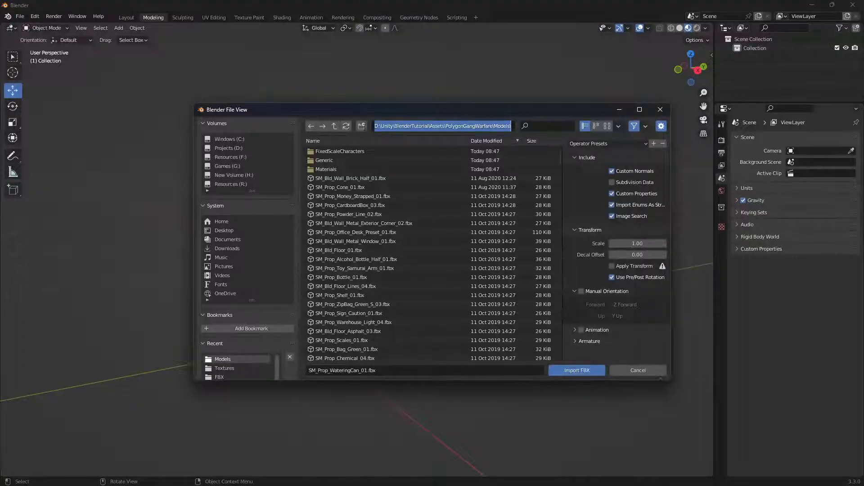
pyautogui.write('watering')
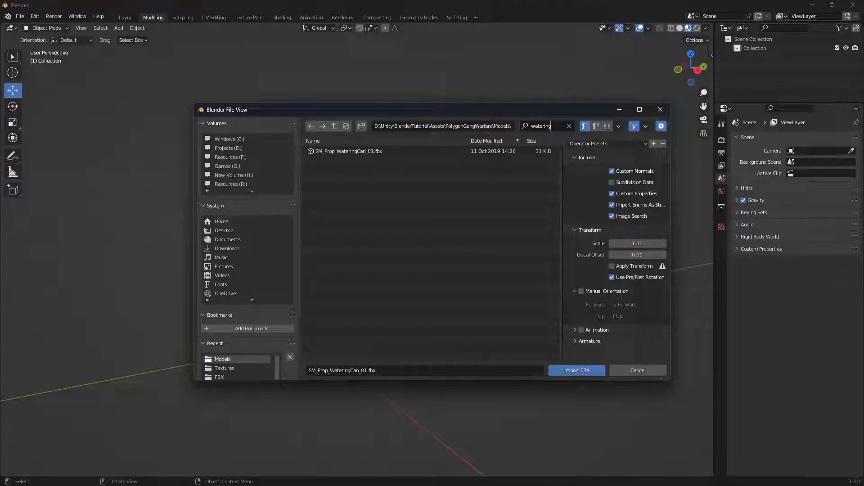
pyautogui.click(348, 151)
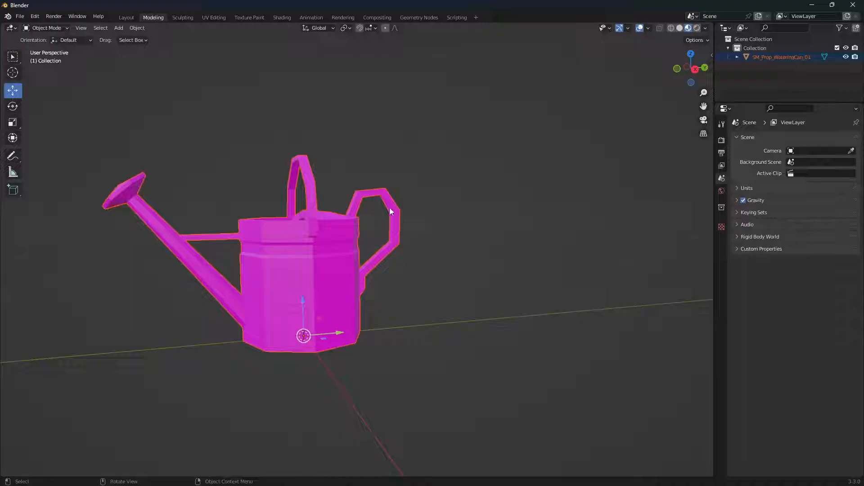
pyautogui.moveTo(286, 18)
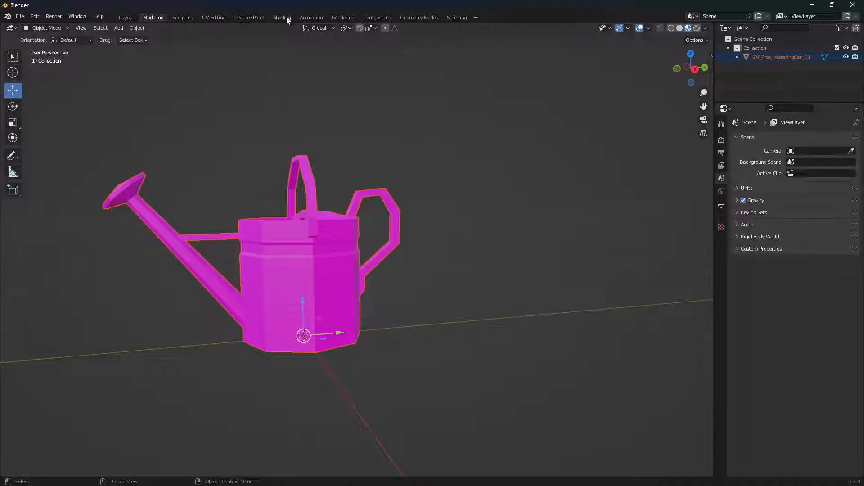
# Step: Load PolygonGangWarfare_Texture_01_A.png from Textures into the Shading workspace's Image Texture node
pyautogui.click(282, 17)
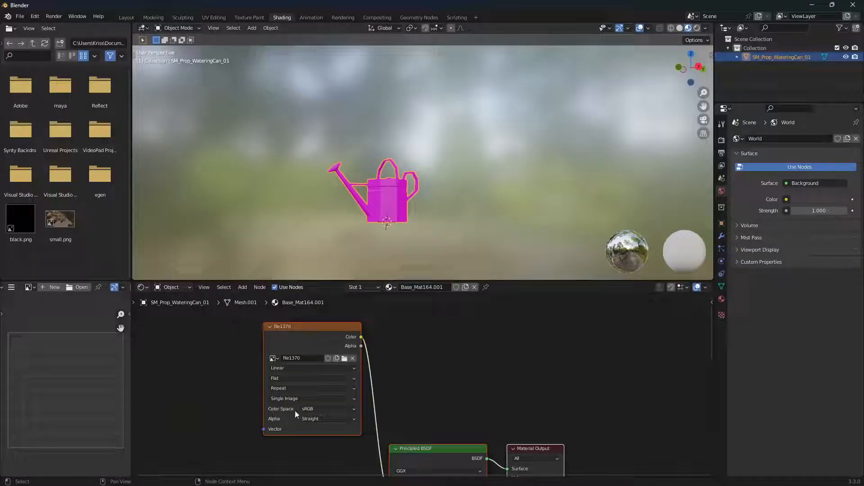
pyautogui.click(345, 358)
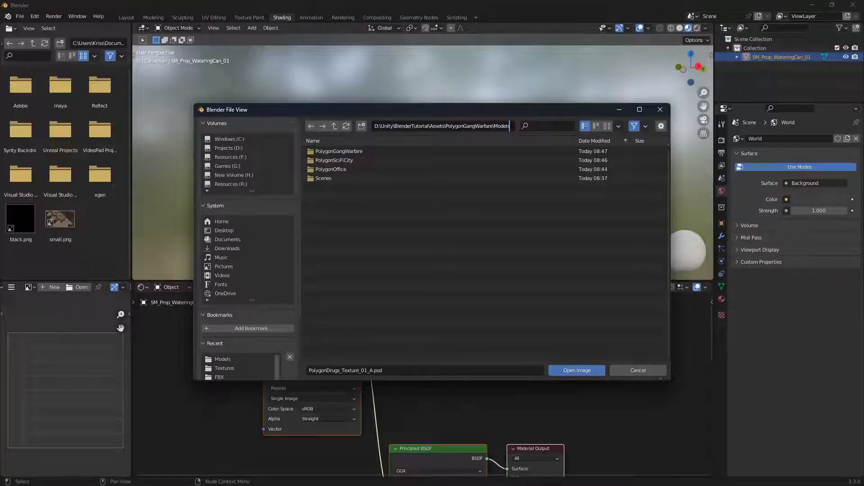
pyautogui.click(334, 126)
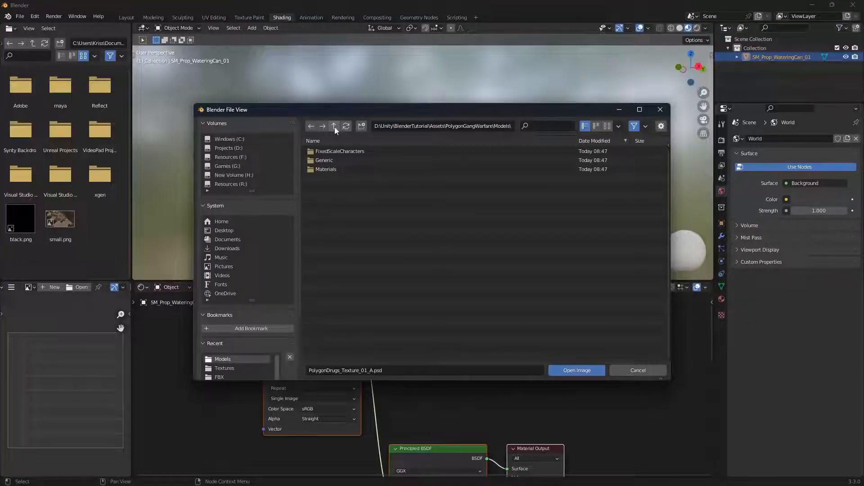
pyautogui.click(334, 125)
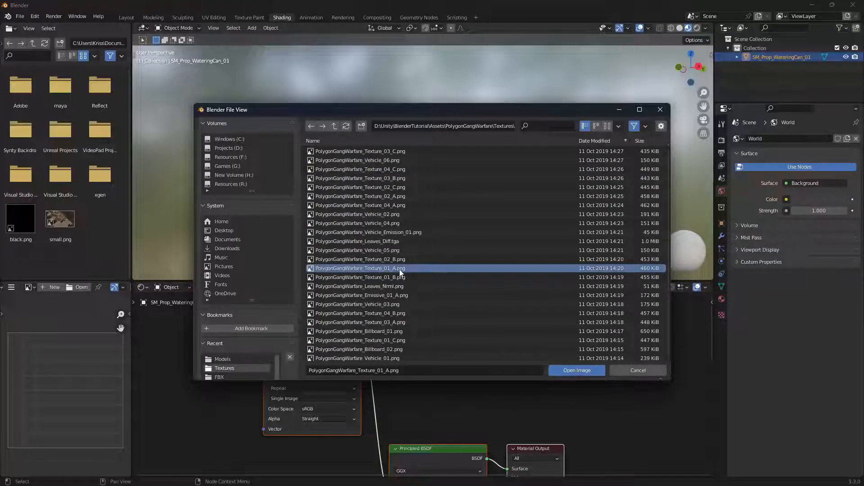
pyautogui.click(576, 370)
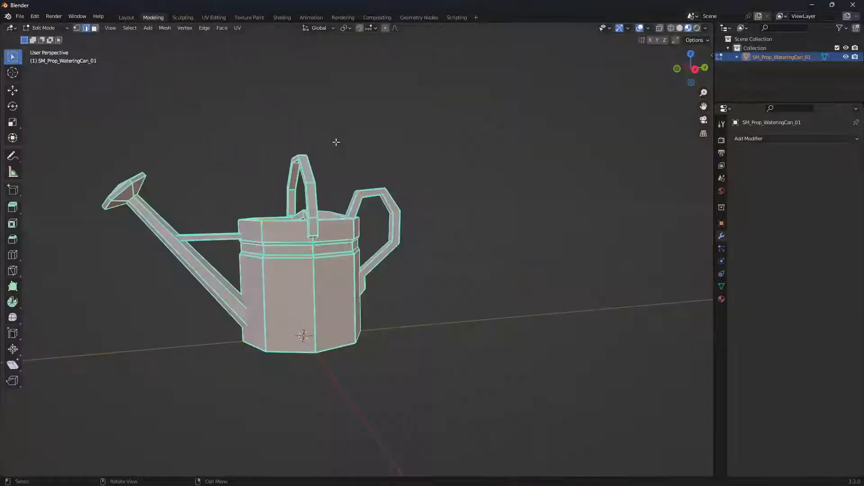
# Step: Toggle between Object and Edit Mode, ending in vertex-level Edit Mode on the watering can
pyautogui.press('Tab')
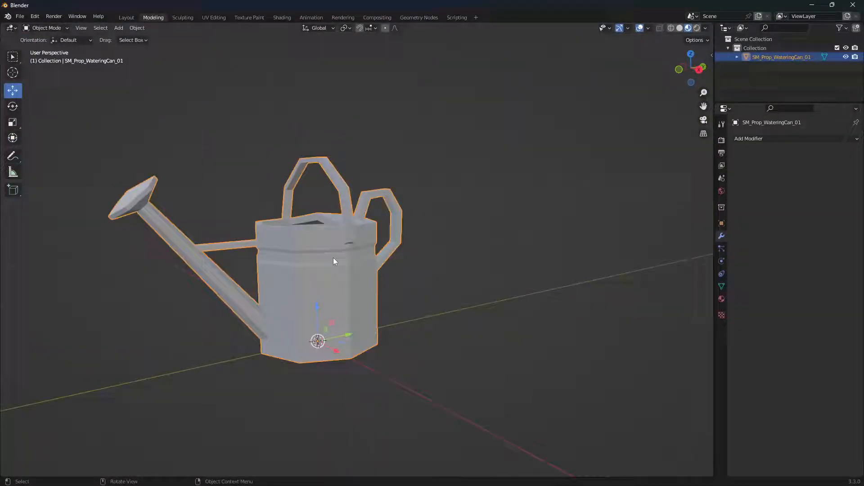
pyautogui.press('Tab')
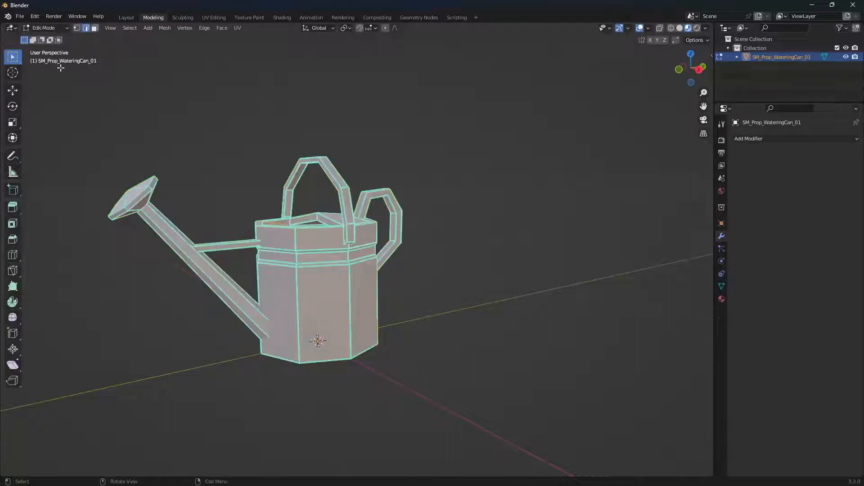
pyautogui.press('Tab')
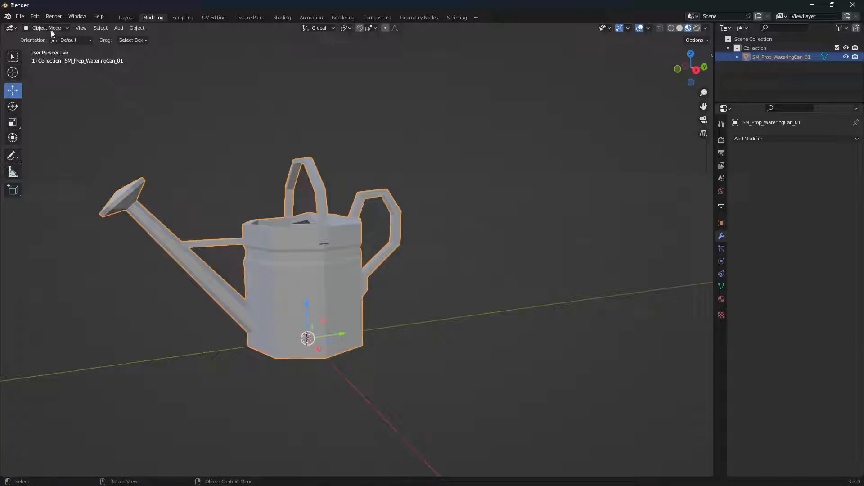
pyautogui.moveTo(249, 231)
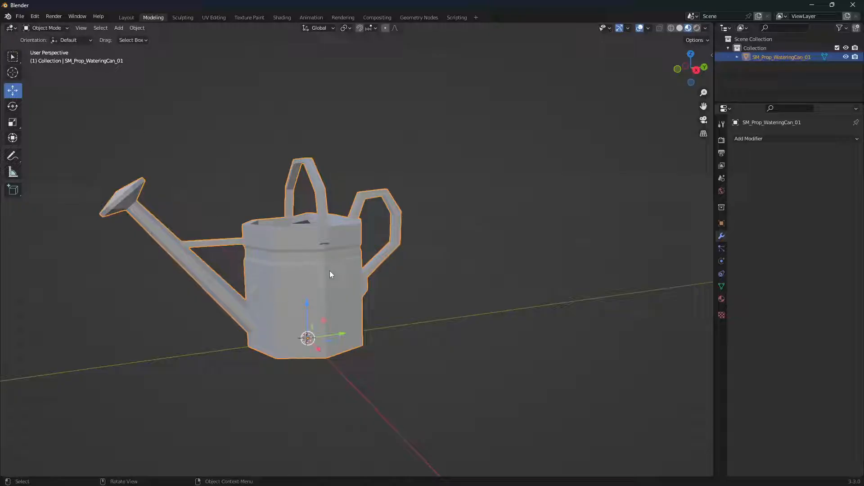
pyautogui.press('Tab')
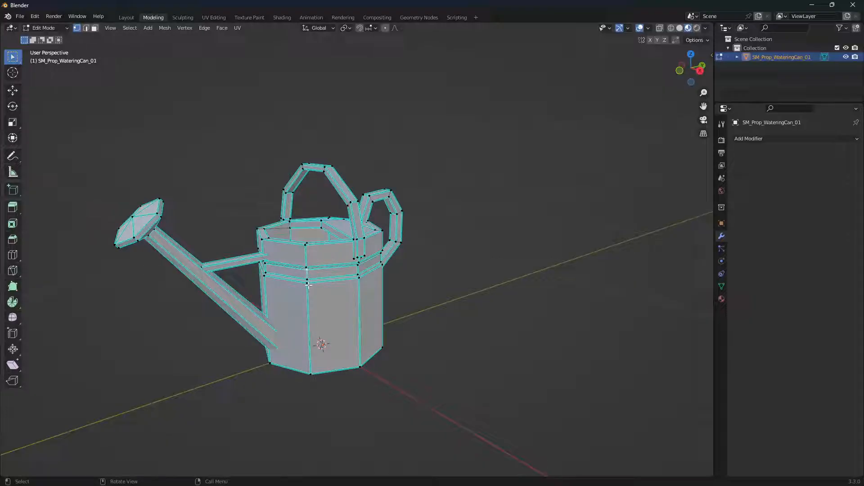
# Step: Check the Shift+S snap pie menu, then switch mesh selection to Edge select mode
pyautogui.press('shift+s')
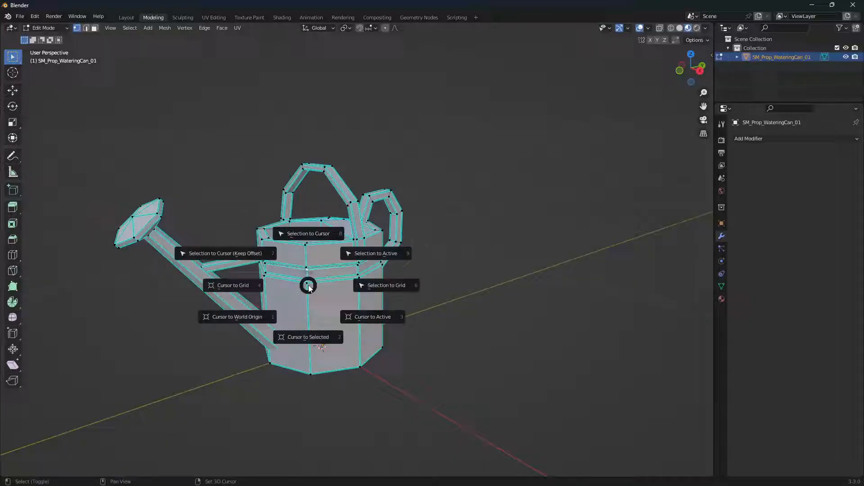
pyautogui.moveTo(302, 342)
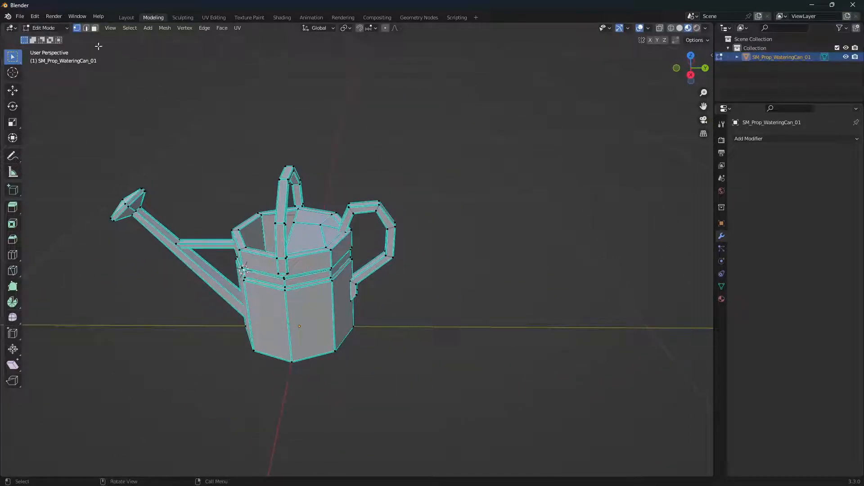
pyautogui.click(86, 28)
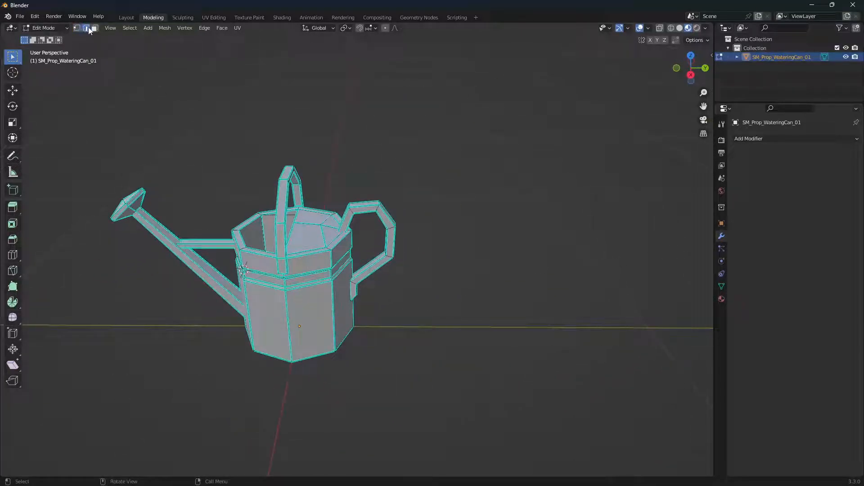
pyautogui.click(86, 28)
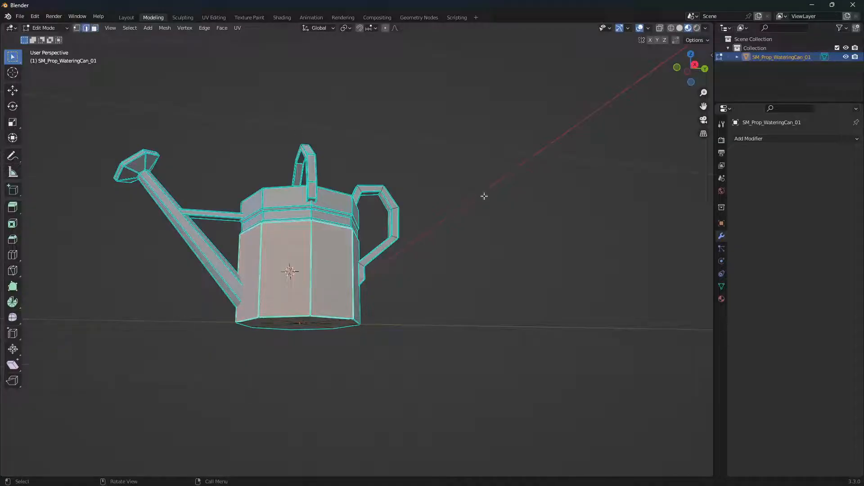
# Step: Orbit to the handle and snap the 3D cursor onto the selected handle geometry
pyautogui.moveTo(484, 196); pyautogui.dragTo(425, 258)
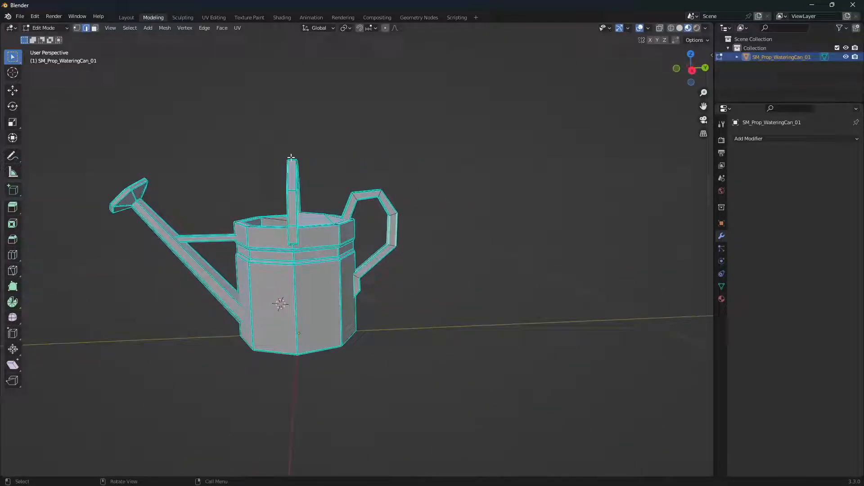
pyautogui.press('shift+s')
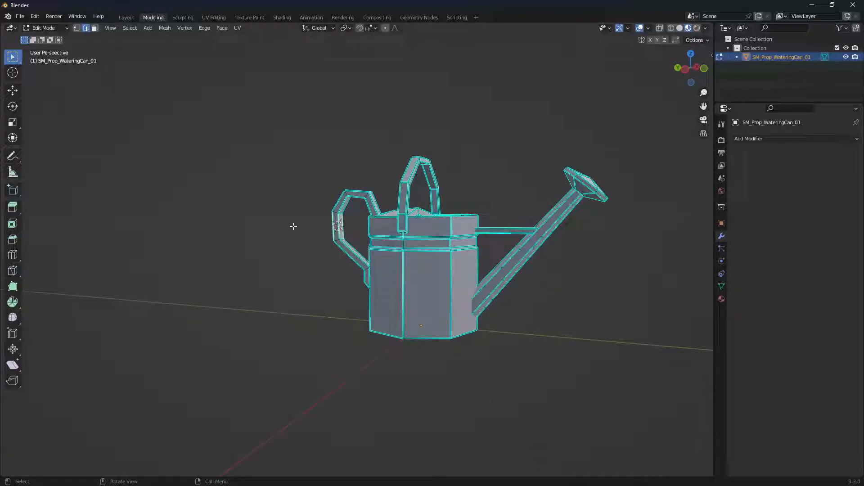
pyautogui.scroll(3)
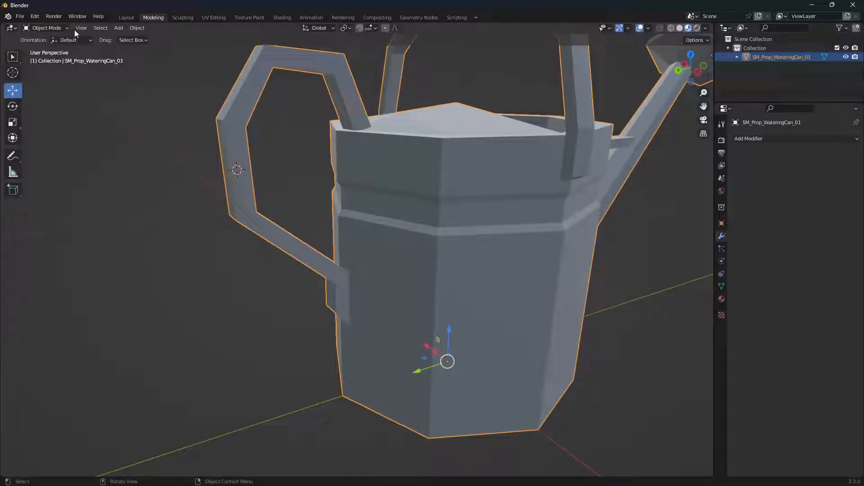
# Step: Set the watering can's origin to the 3D cursor on its handle
pyautogui.click(136, 28)
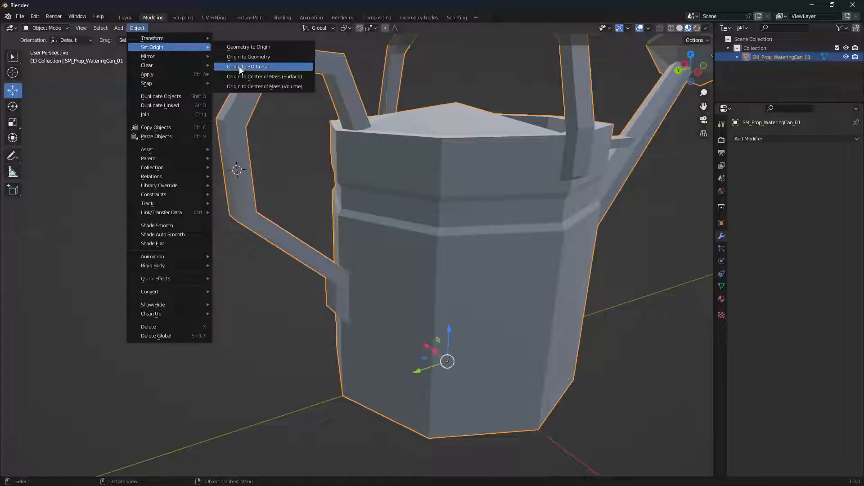
pyautogui.click(248, 66)
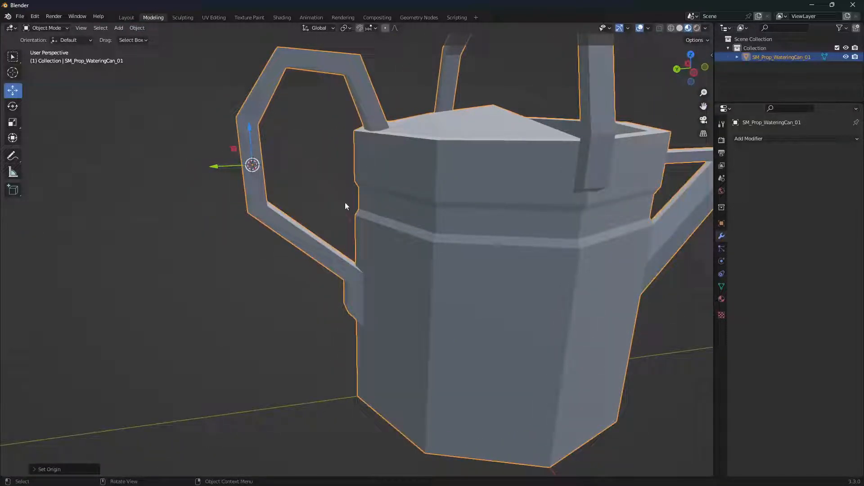
pyautogui.click(20, 16)
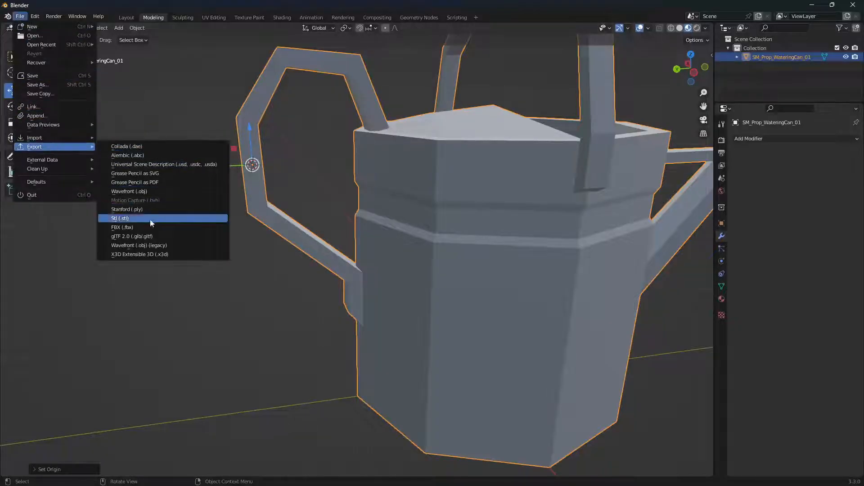
# Step: Export as FBX, overwriting SM_Prop_WateringCan_01.fbx in the Models folder
pyautogui.click(123, 227)
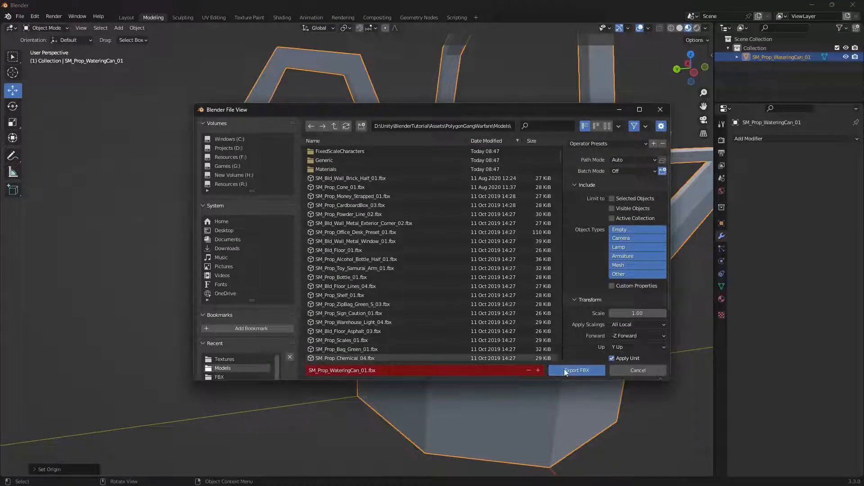
pyautogui.click(577, 370)
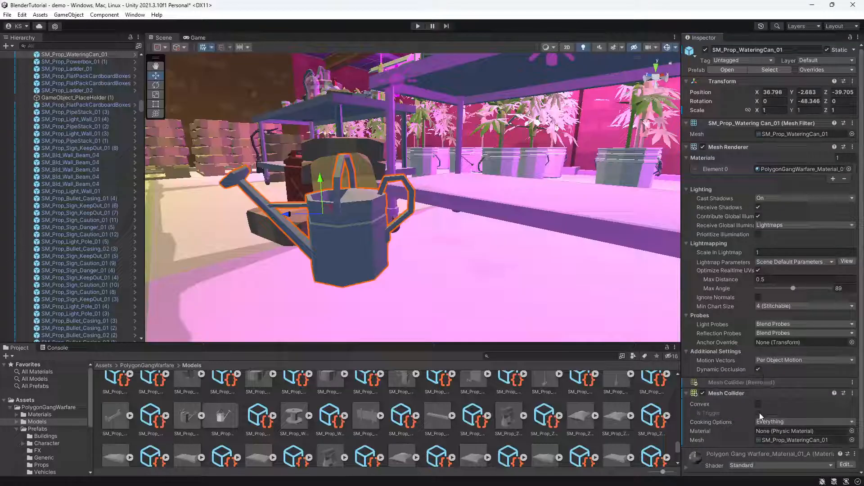
# Step: Tick Convex on the watering can's Mesh Collider in the Inspector
pyautogui.click(758, 413)
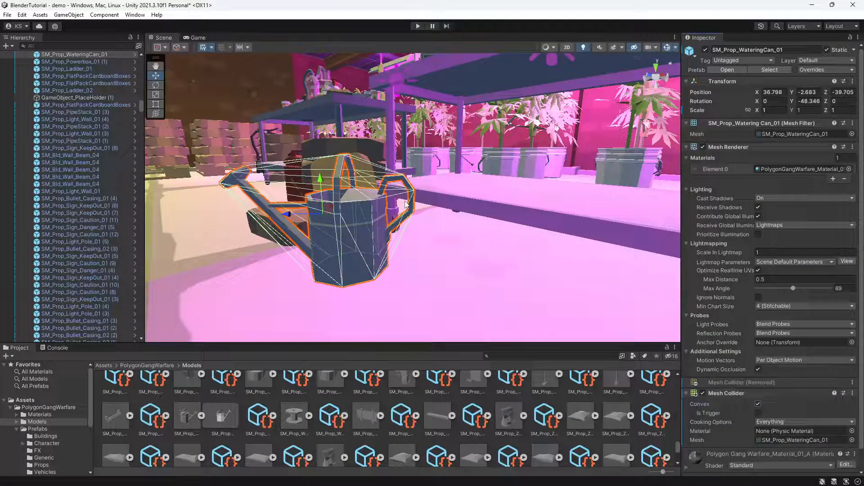